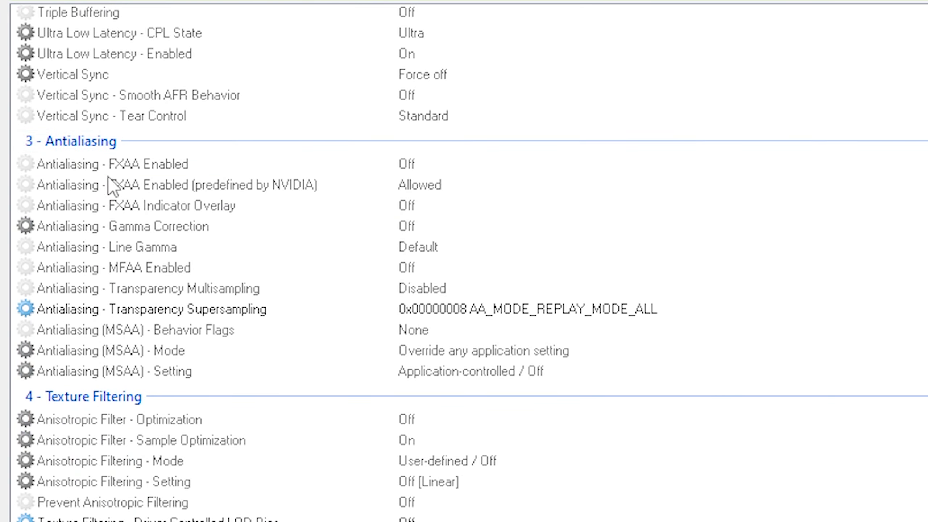
pyautogui.moveTo(193, 319)
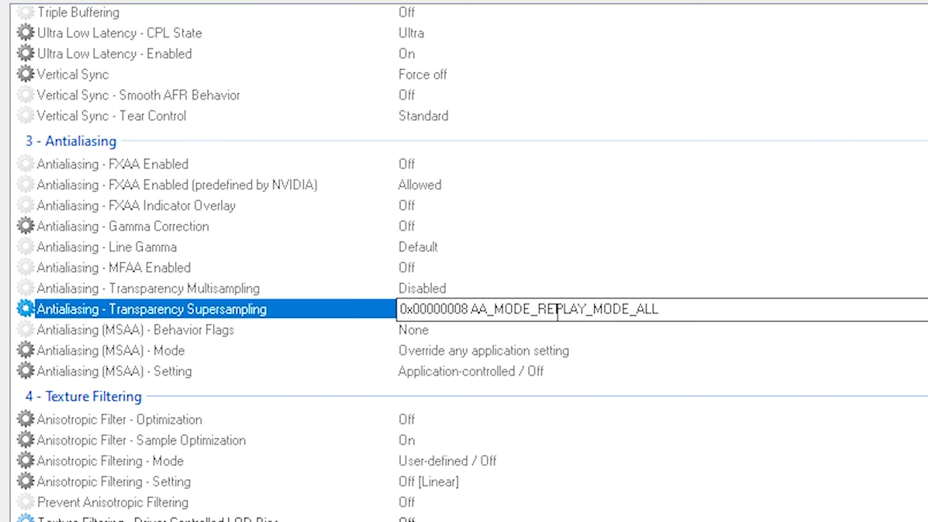
pyautogui.moveTo(570, 310)
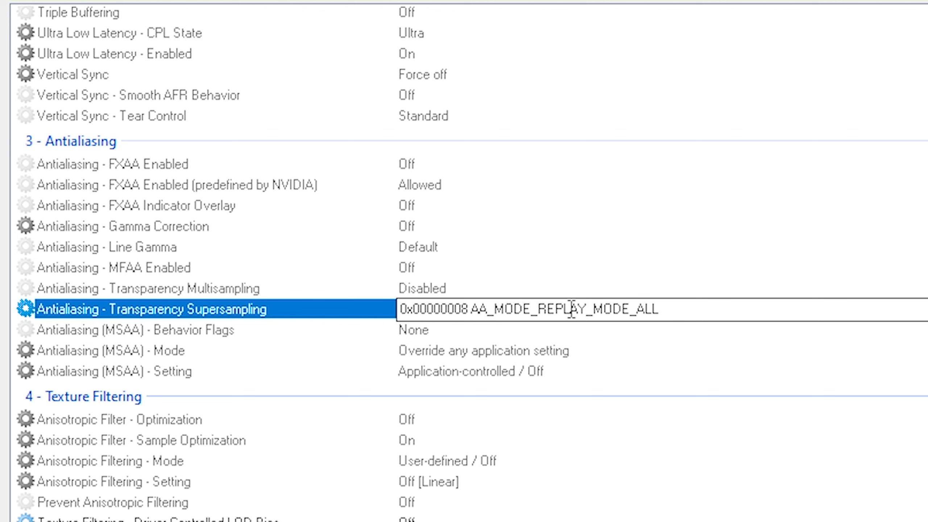
# Step: Set Antialiasing - Transparency Supersampling to 0x00000008 AA_MODE_REPLAY_MODE_ALL
pyautogui.scroll(-3)
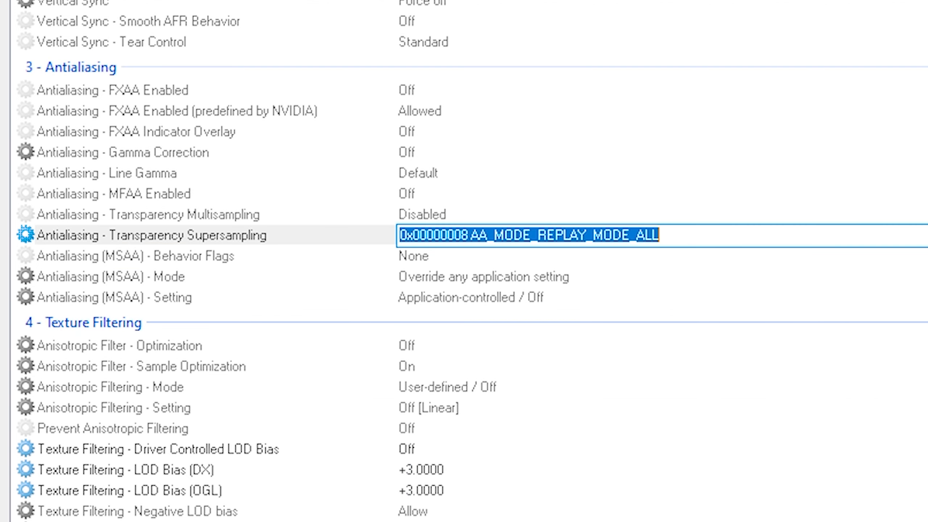
pyautogui.click(528, 234)
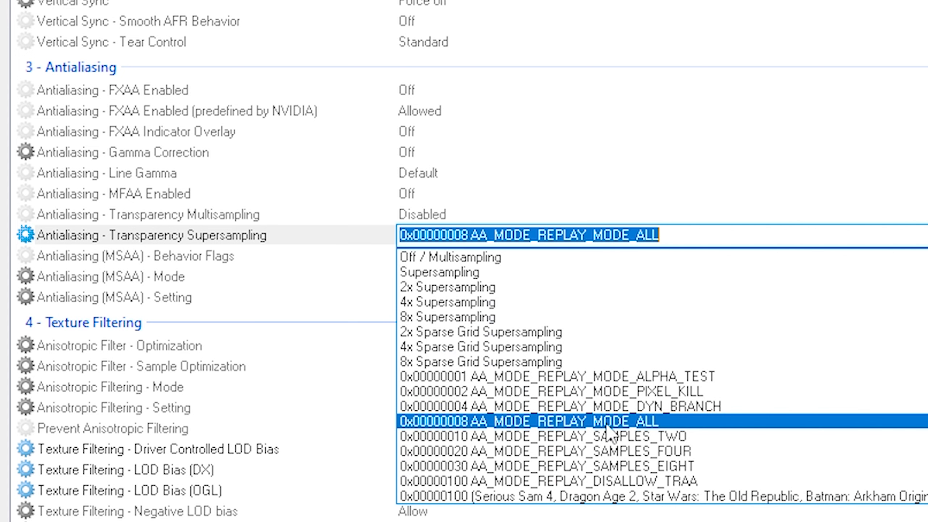
pyautogui.click(527, 421)
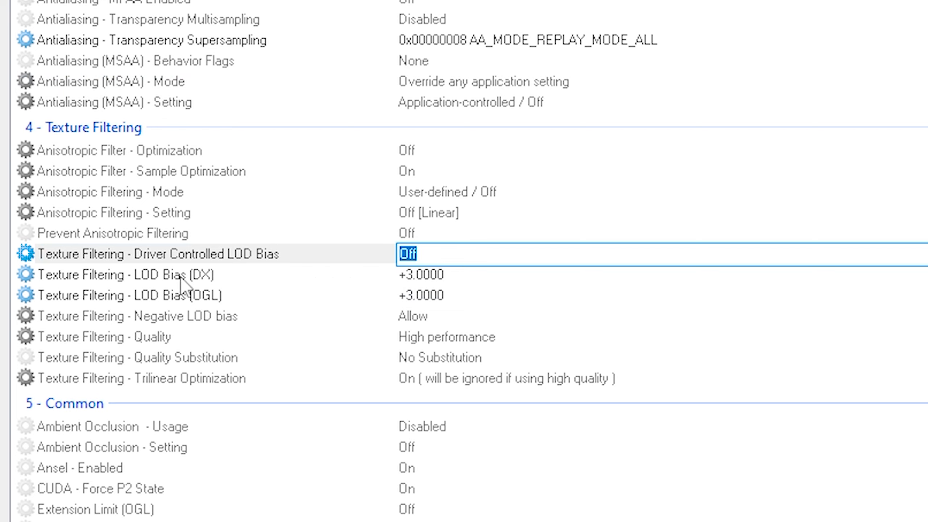
# Step: Set Texture Filtering LOD Bias (DX) to +3.0000 from its value list
pyautogui.click(414, 274)
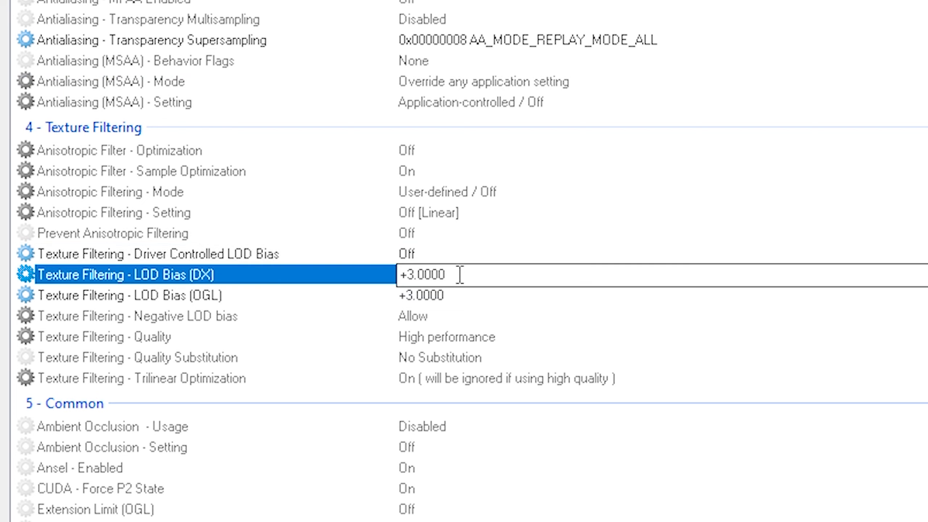
pyautogui.click(651, 274)
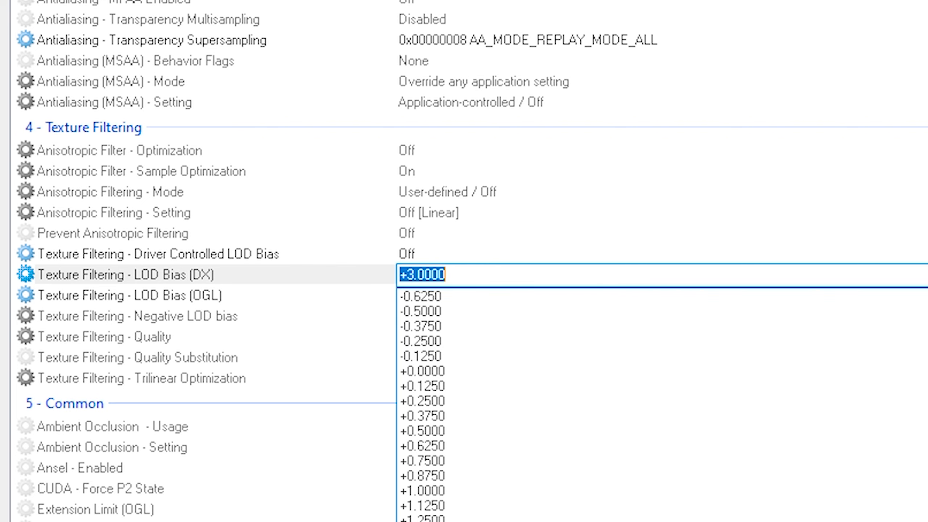
pyautogui.click(420, 274)
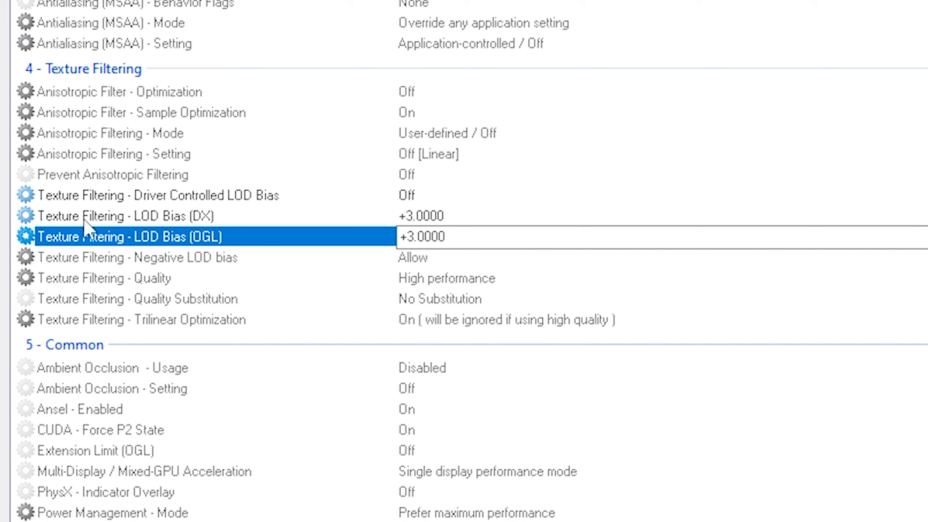
pyautogui.moveTo(228, 251)
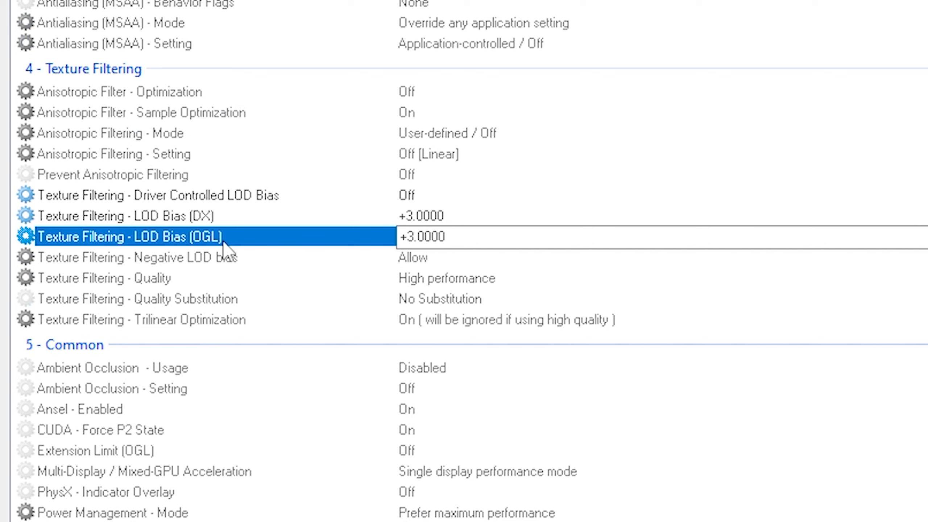